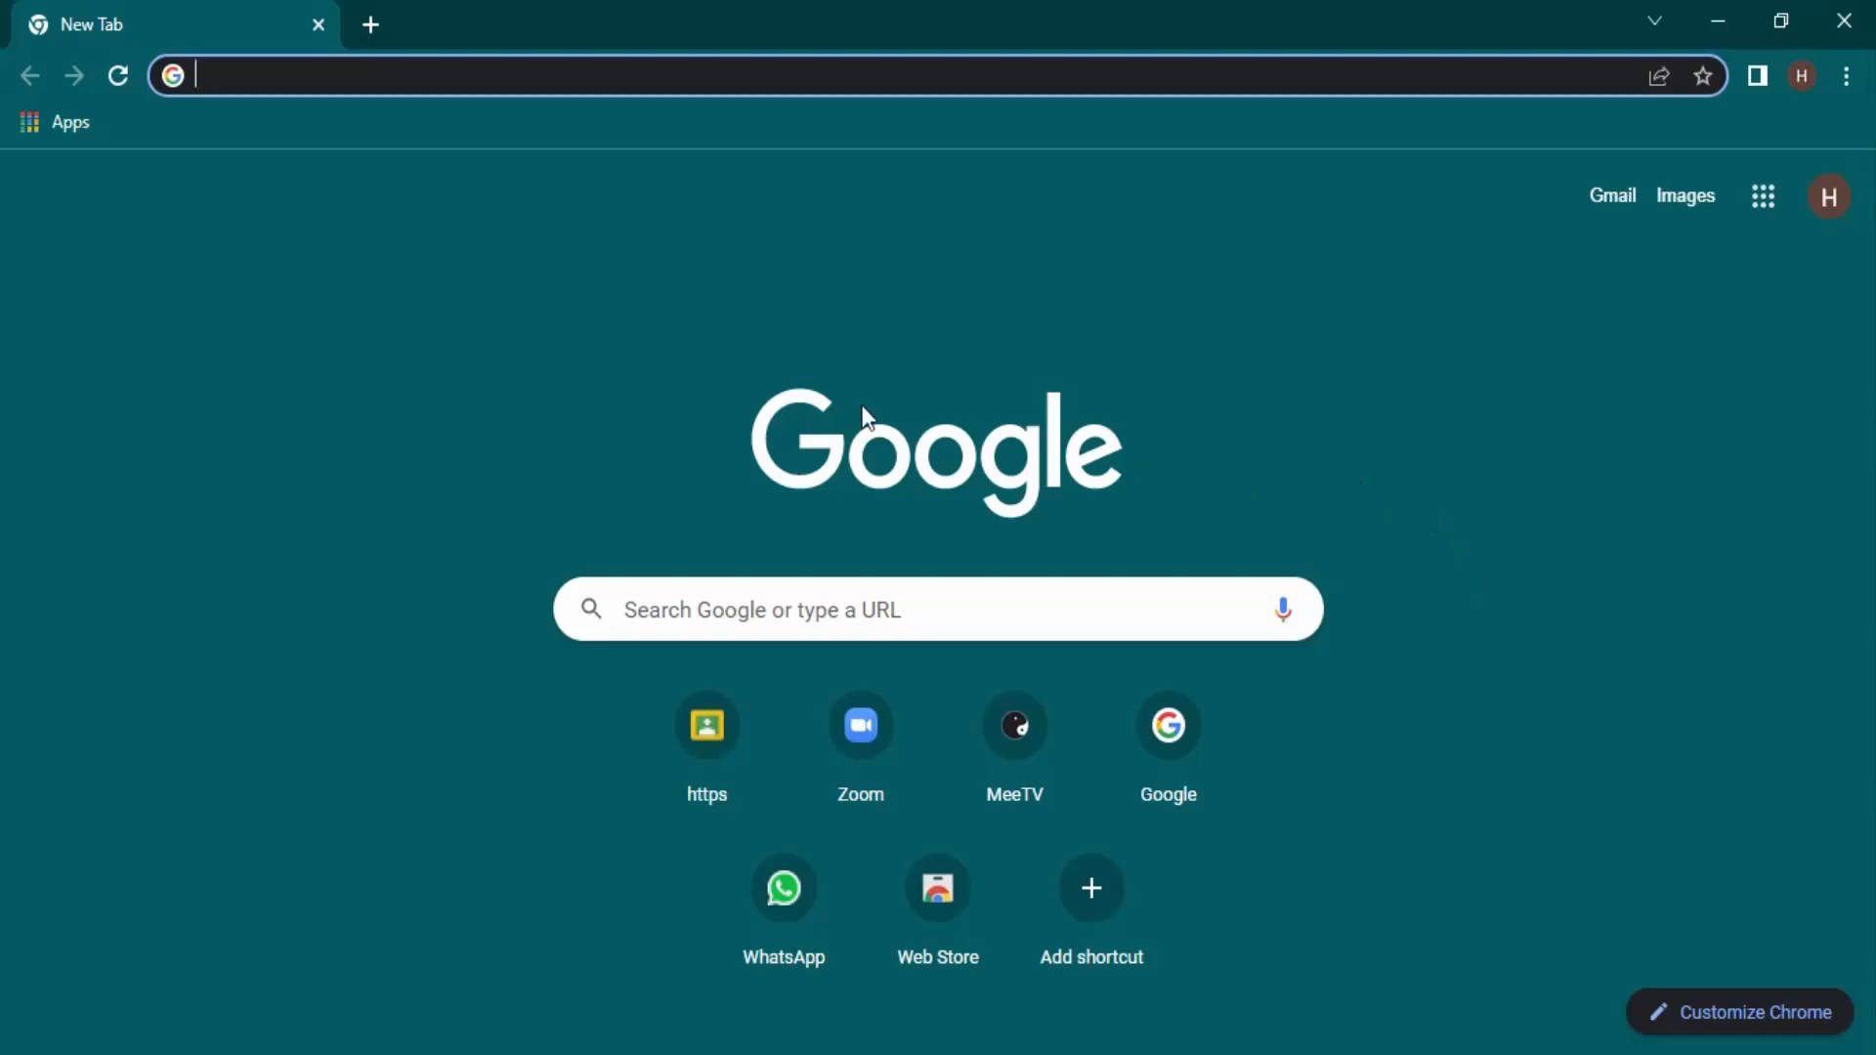
pyautogui.moveTo(657, 363)
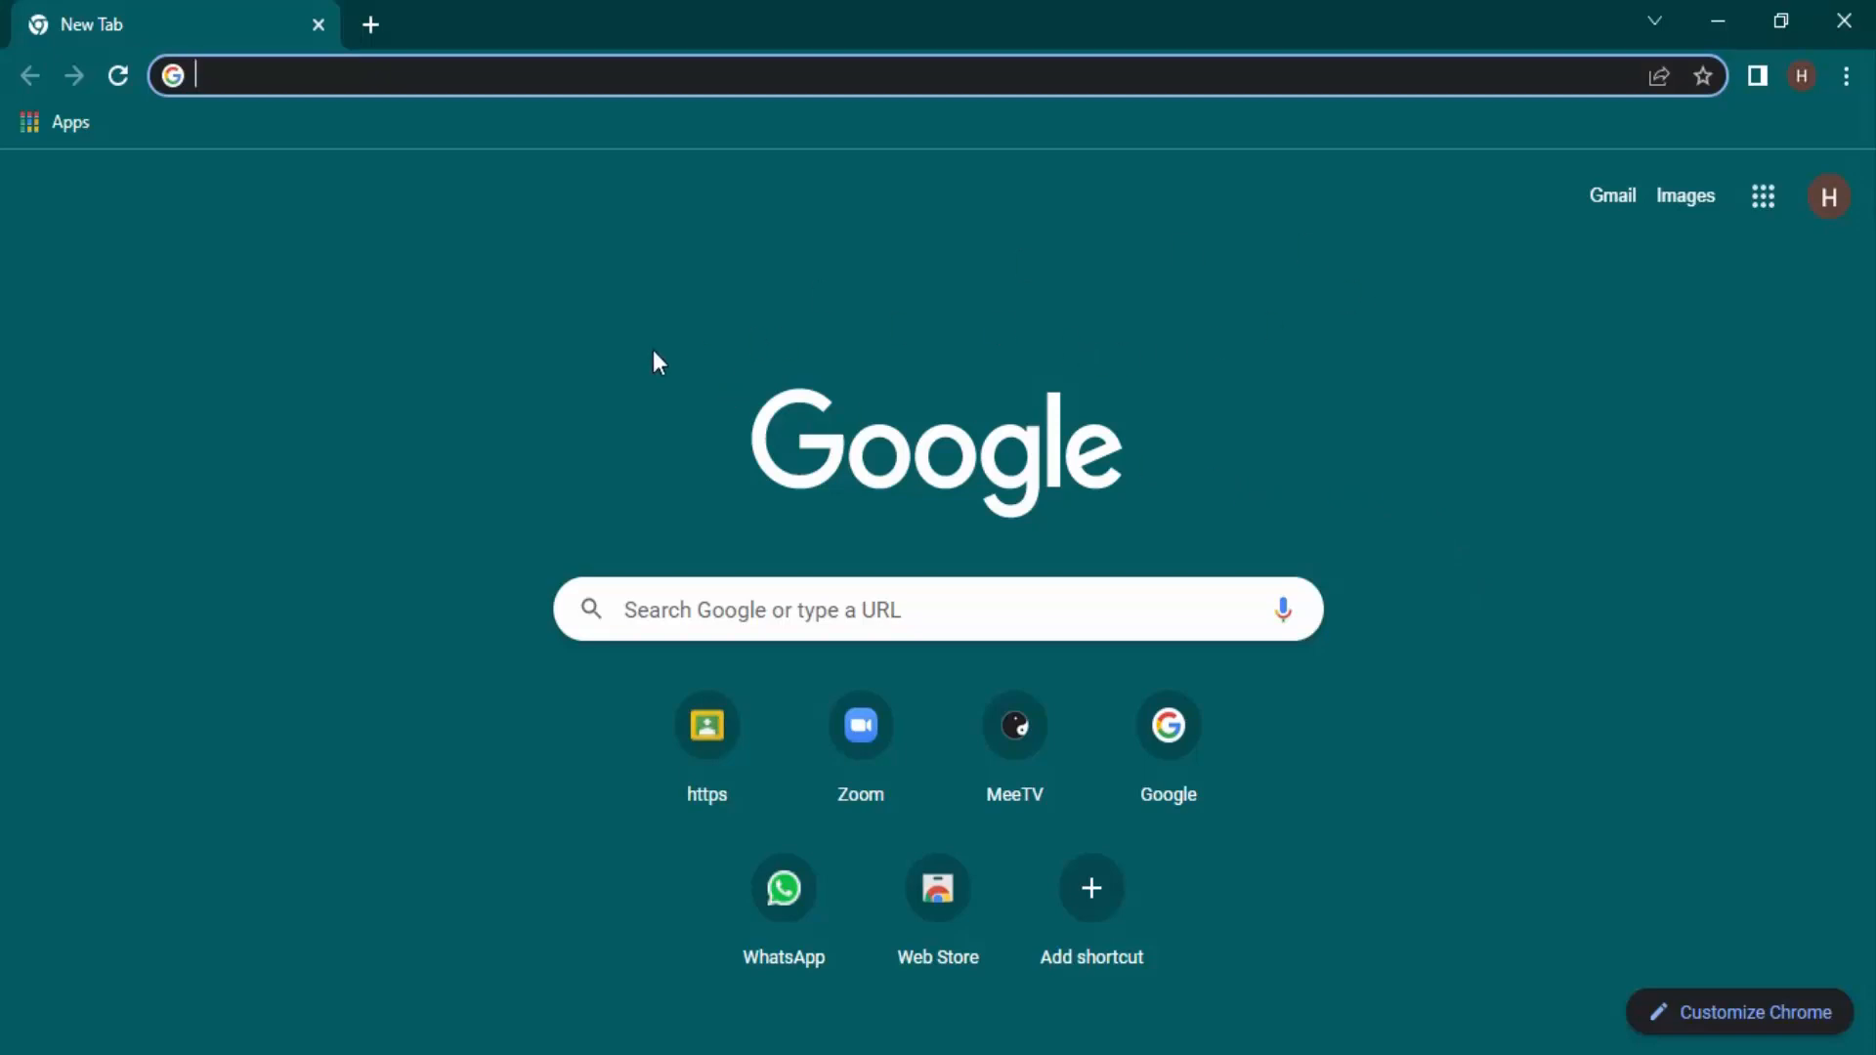
pyautogui.moveTo(1198, 458)
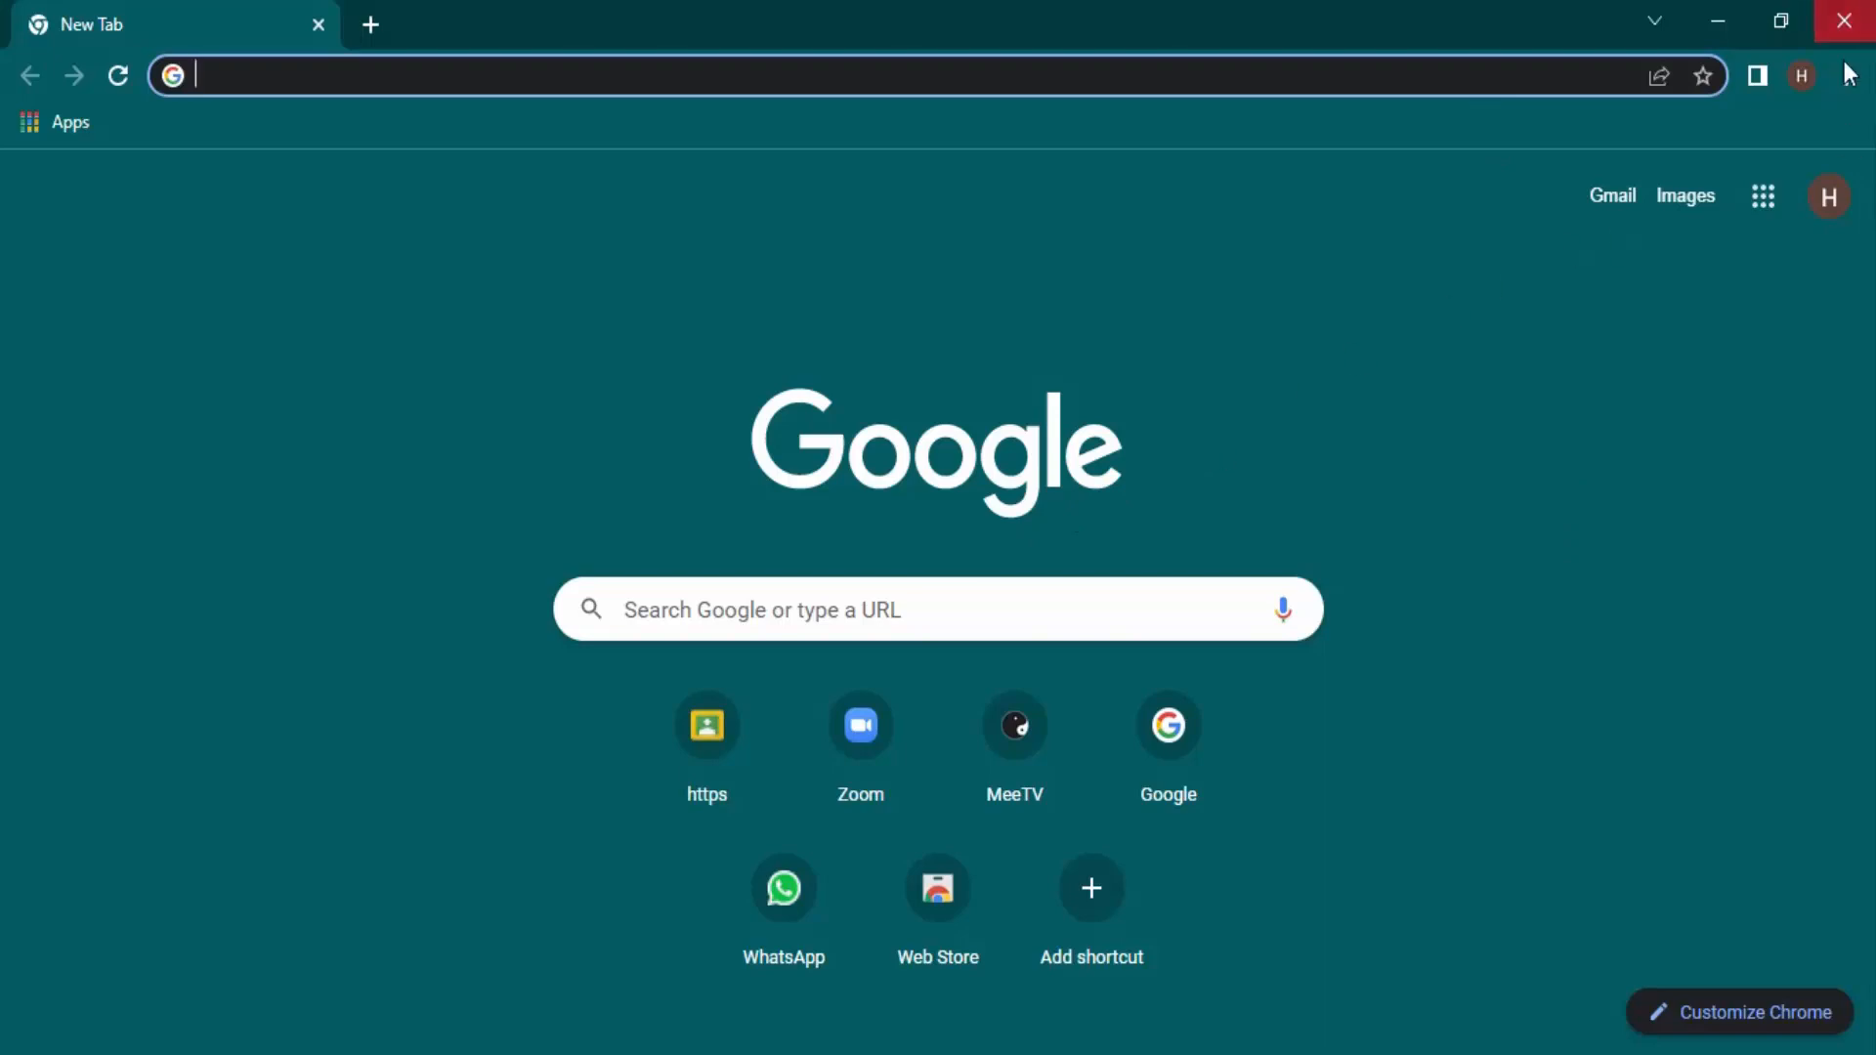
# Step: Reach Chrome's Settings page from the three-dot Customize and control menu
pyautogui.click(1845, 74)
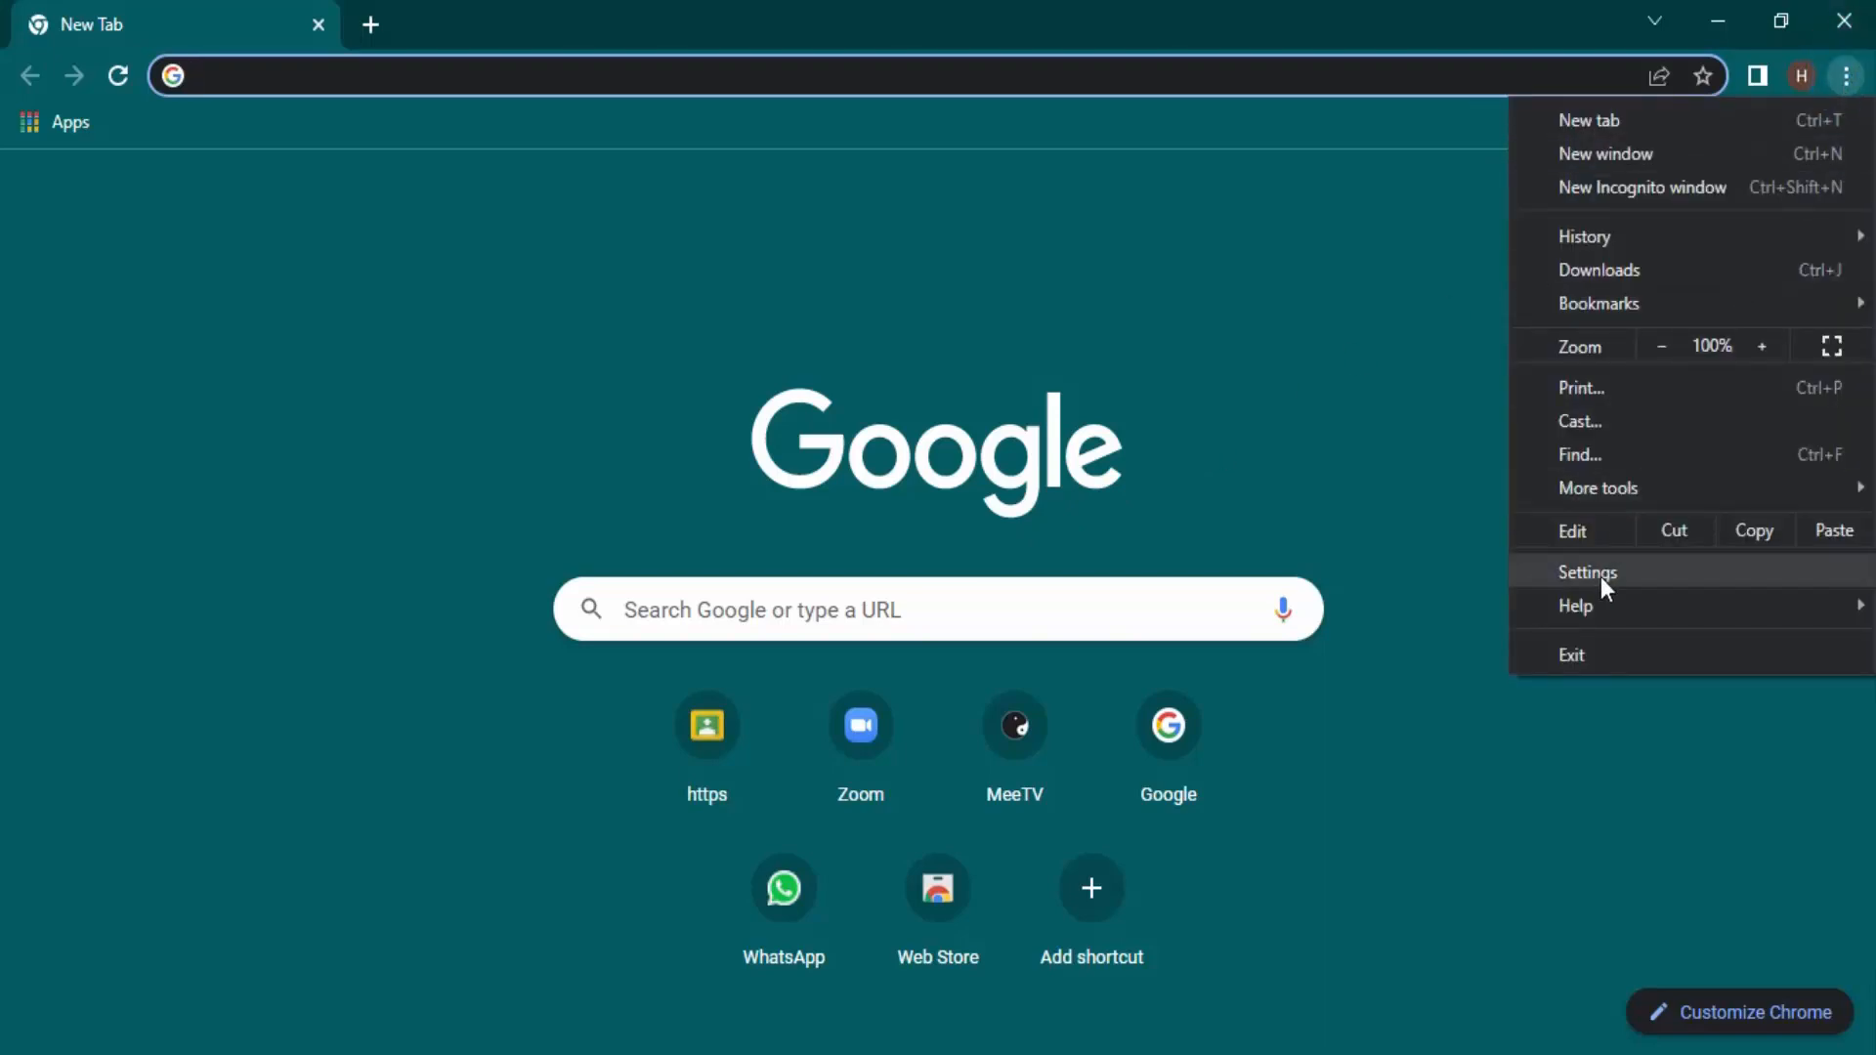
pyautogui.click(1587, 573)
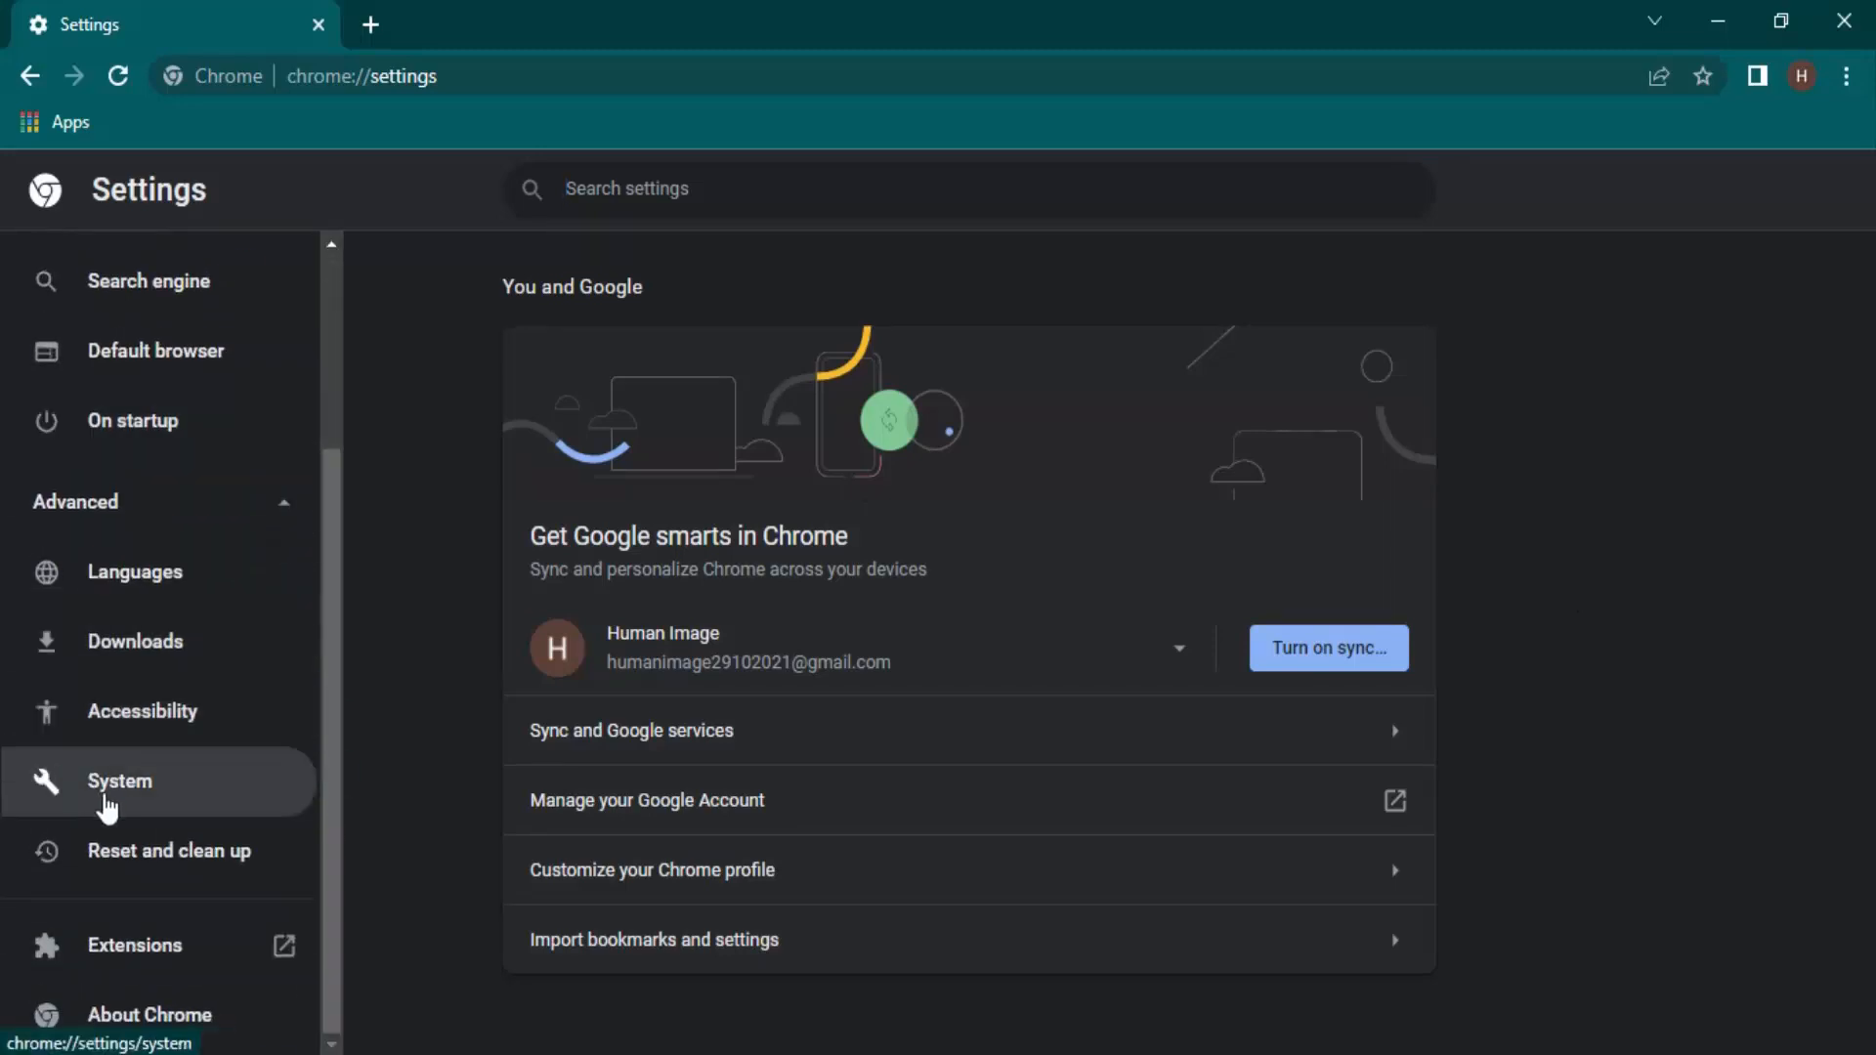
# Step: Show the System category under Advanced in the Settings sidebar
pyautogui.click(119, 782)
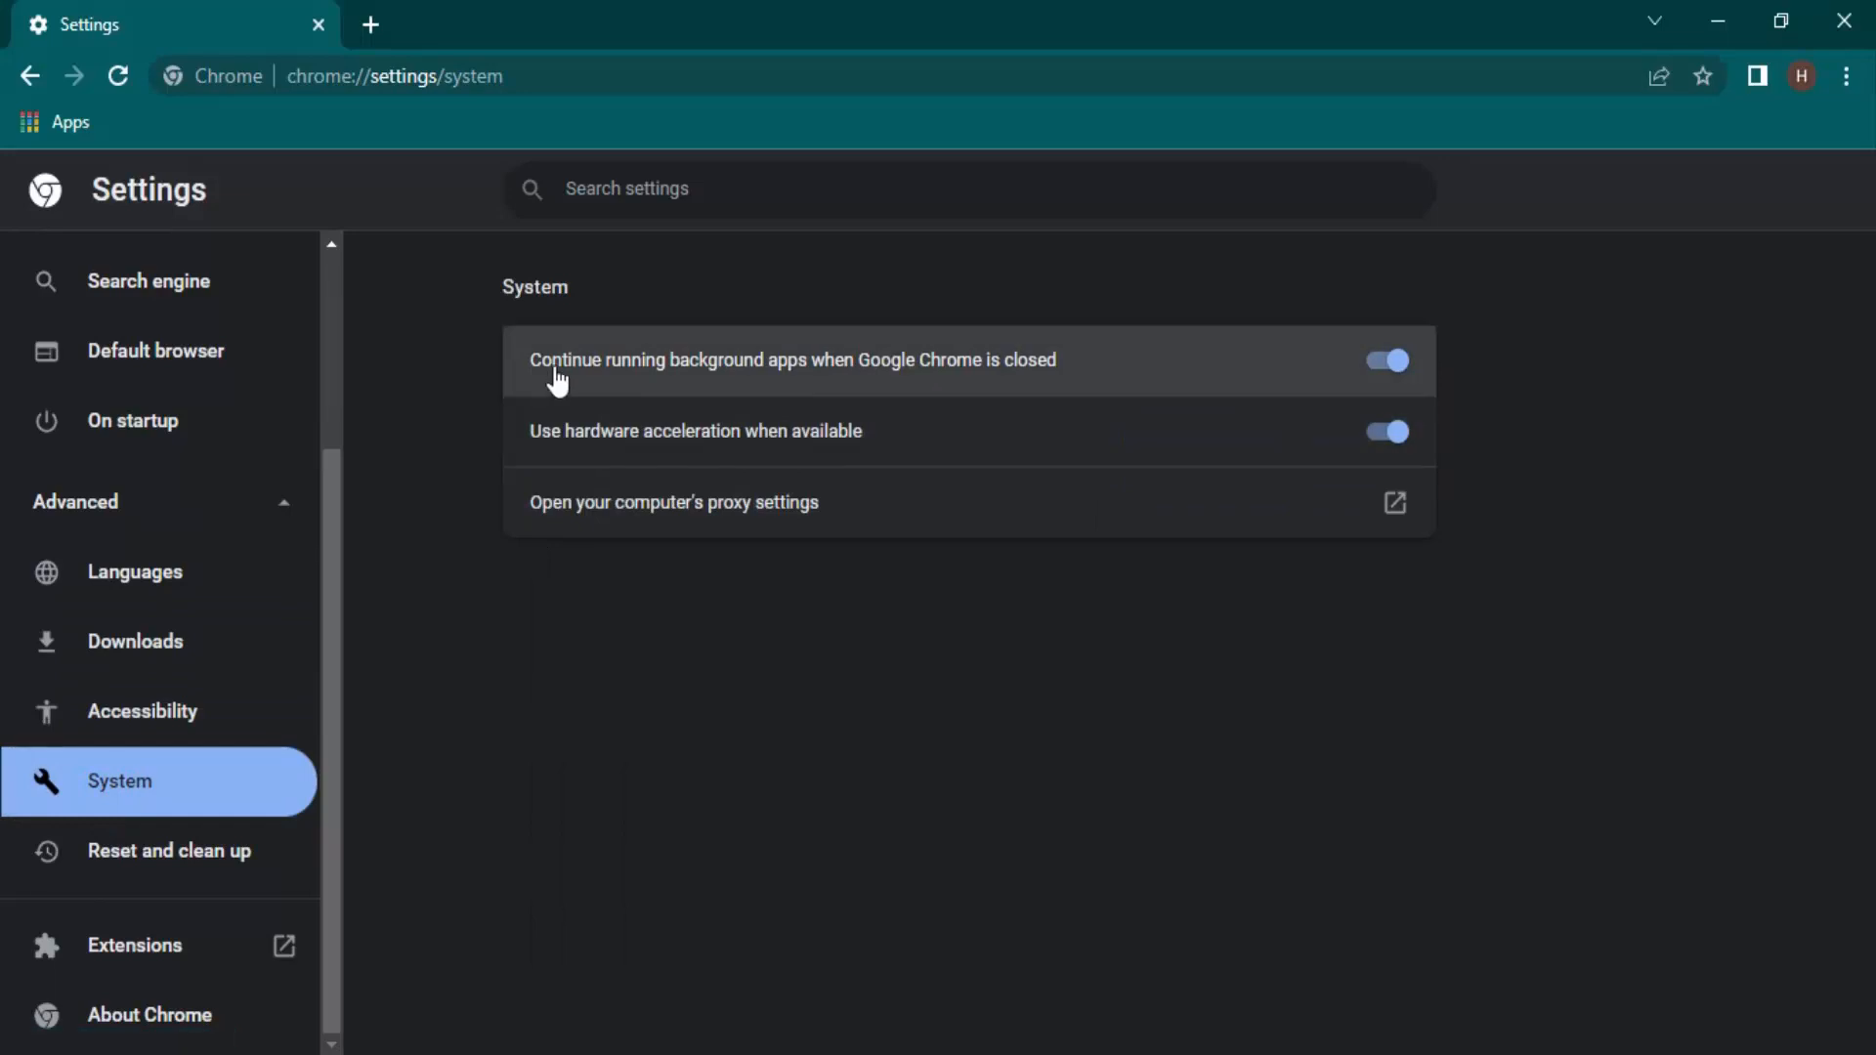
pyautogui.moveTo(1039, 367)
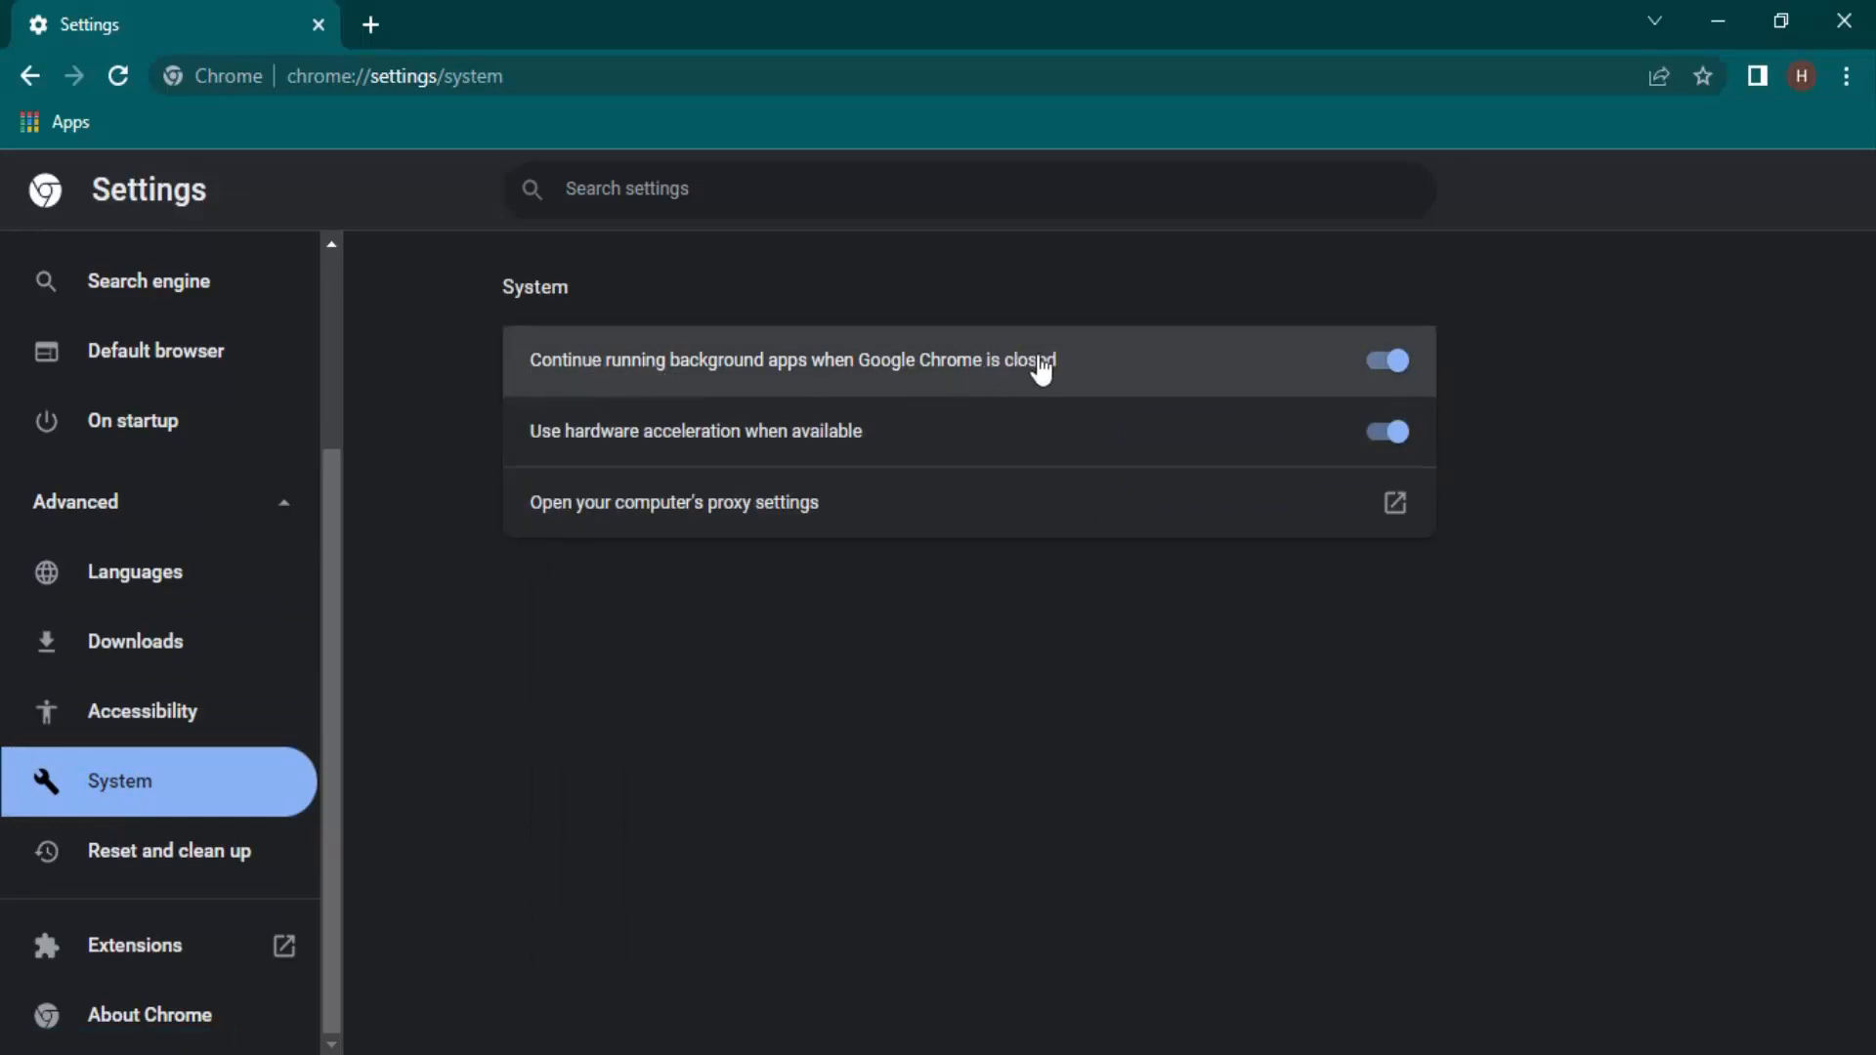
pyautogui.moveTo(696, 383)
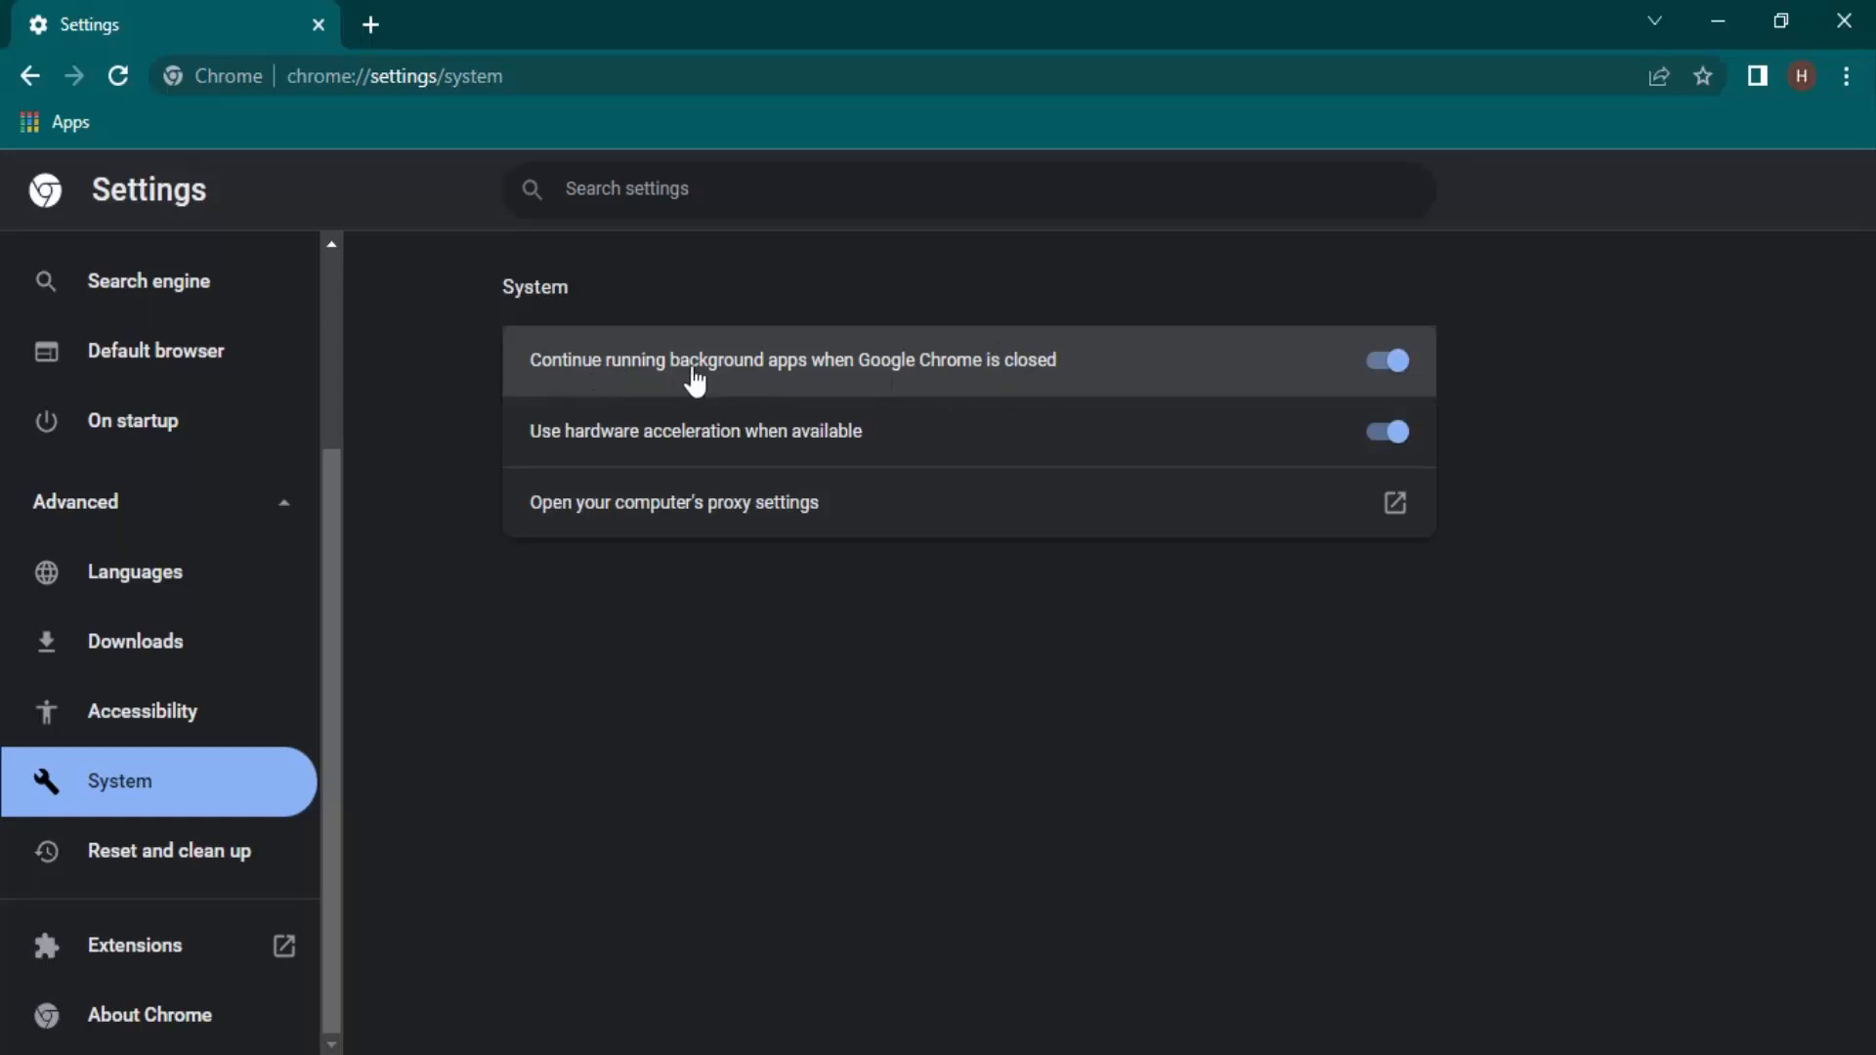
pyautogui.moveTo(1028, 375)
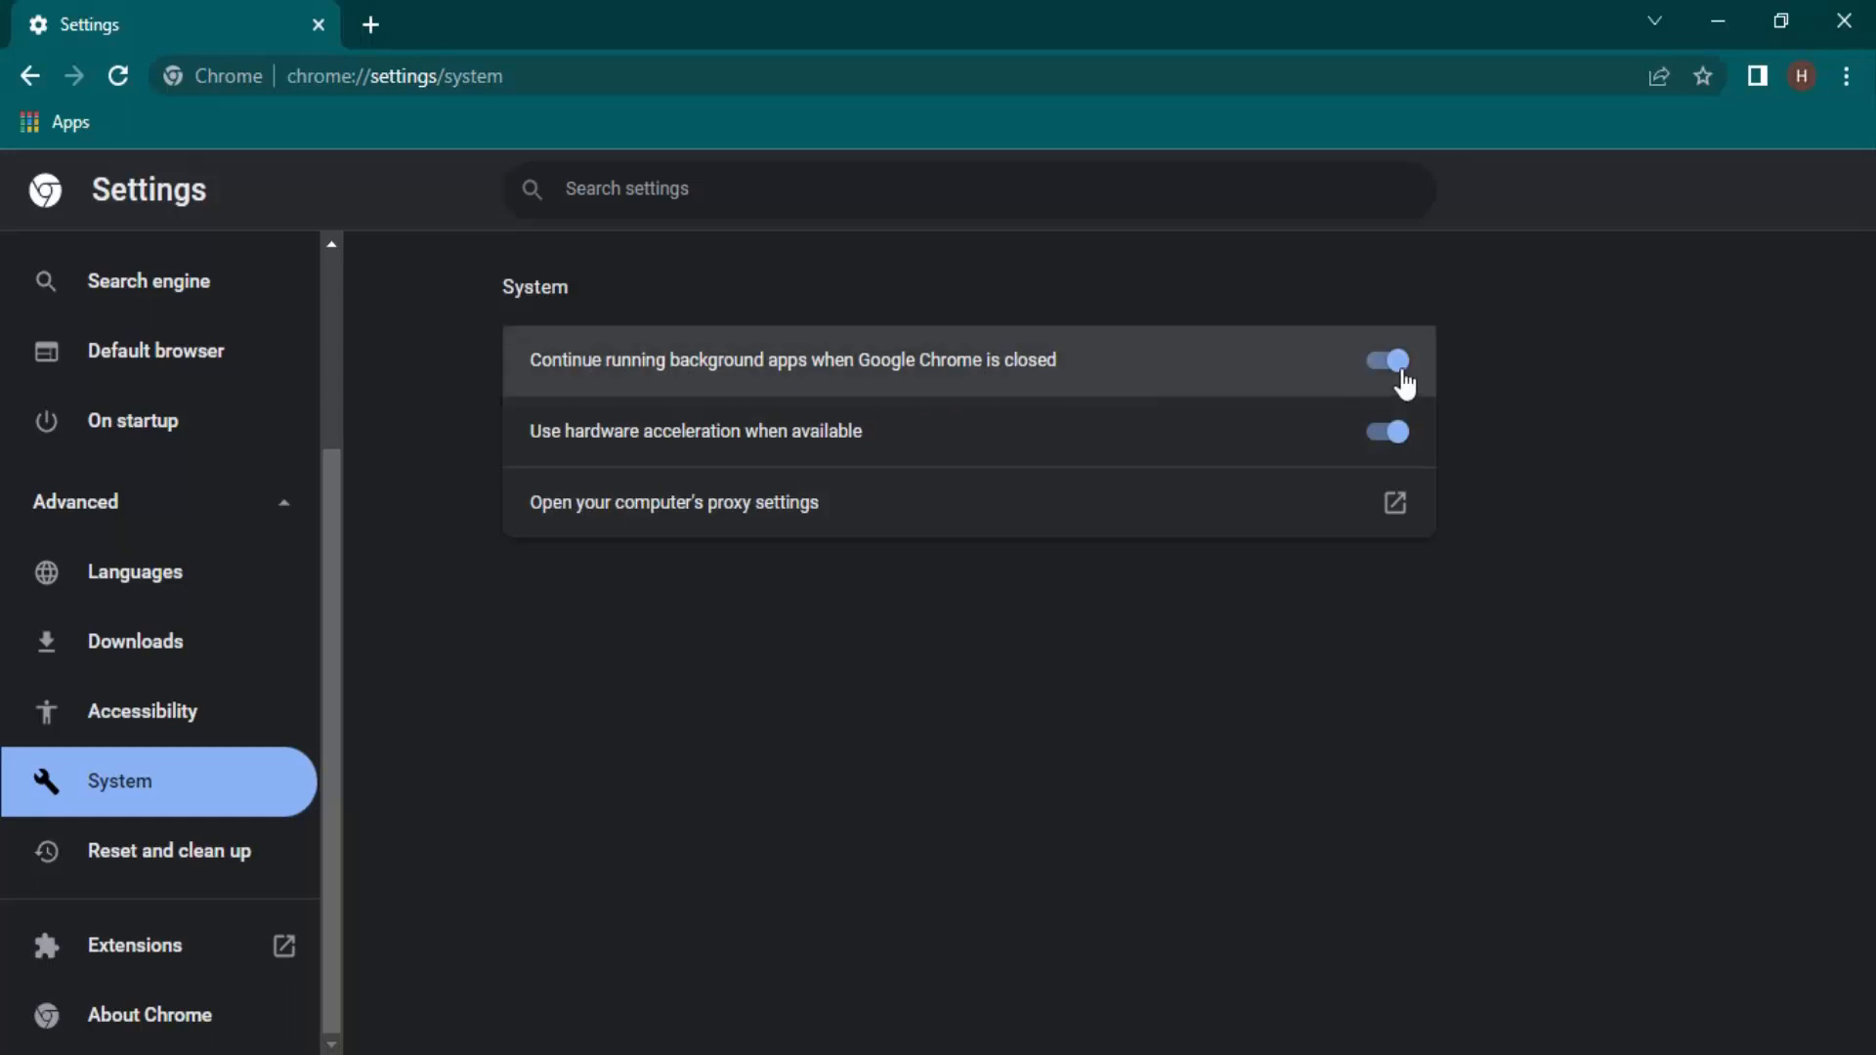
# Step: Switch off 'Continue running background apps when Google Chrome is closed', leaving hardware acceleration on
pyautogui.click(1388, 359)
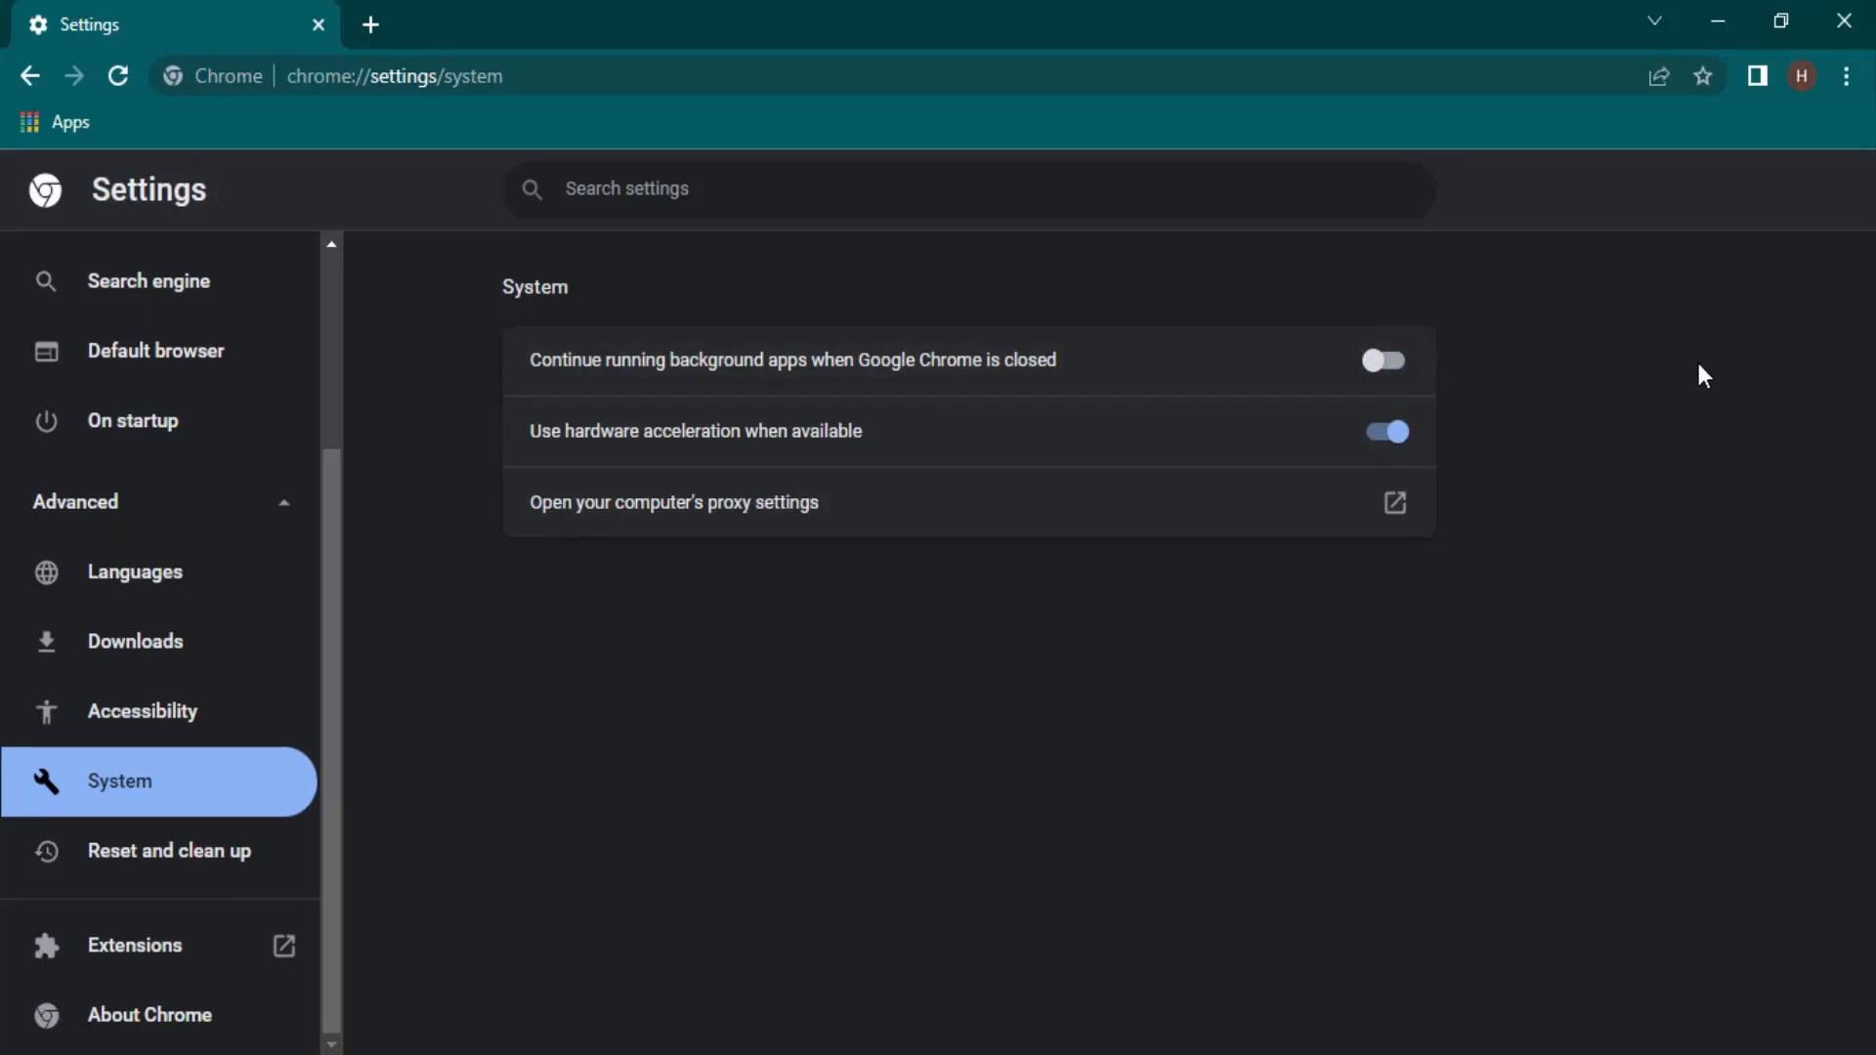
pyautogui.moveTo(1615, 443)
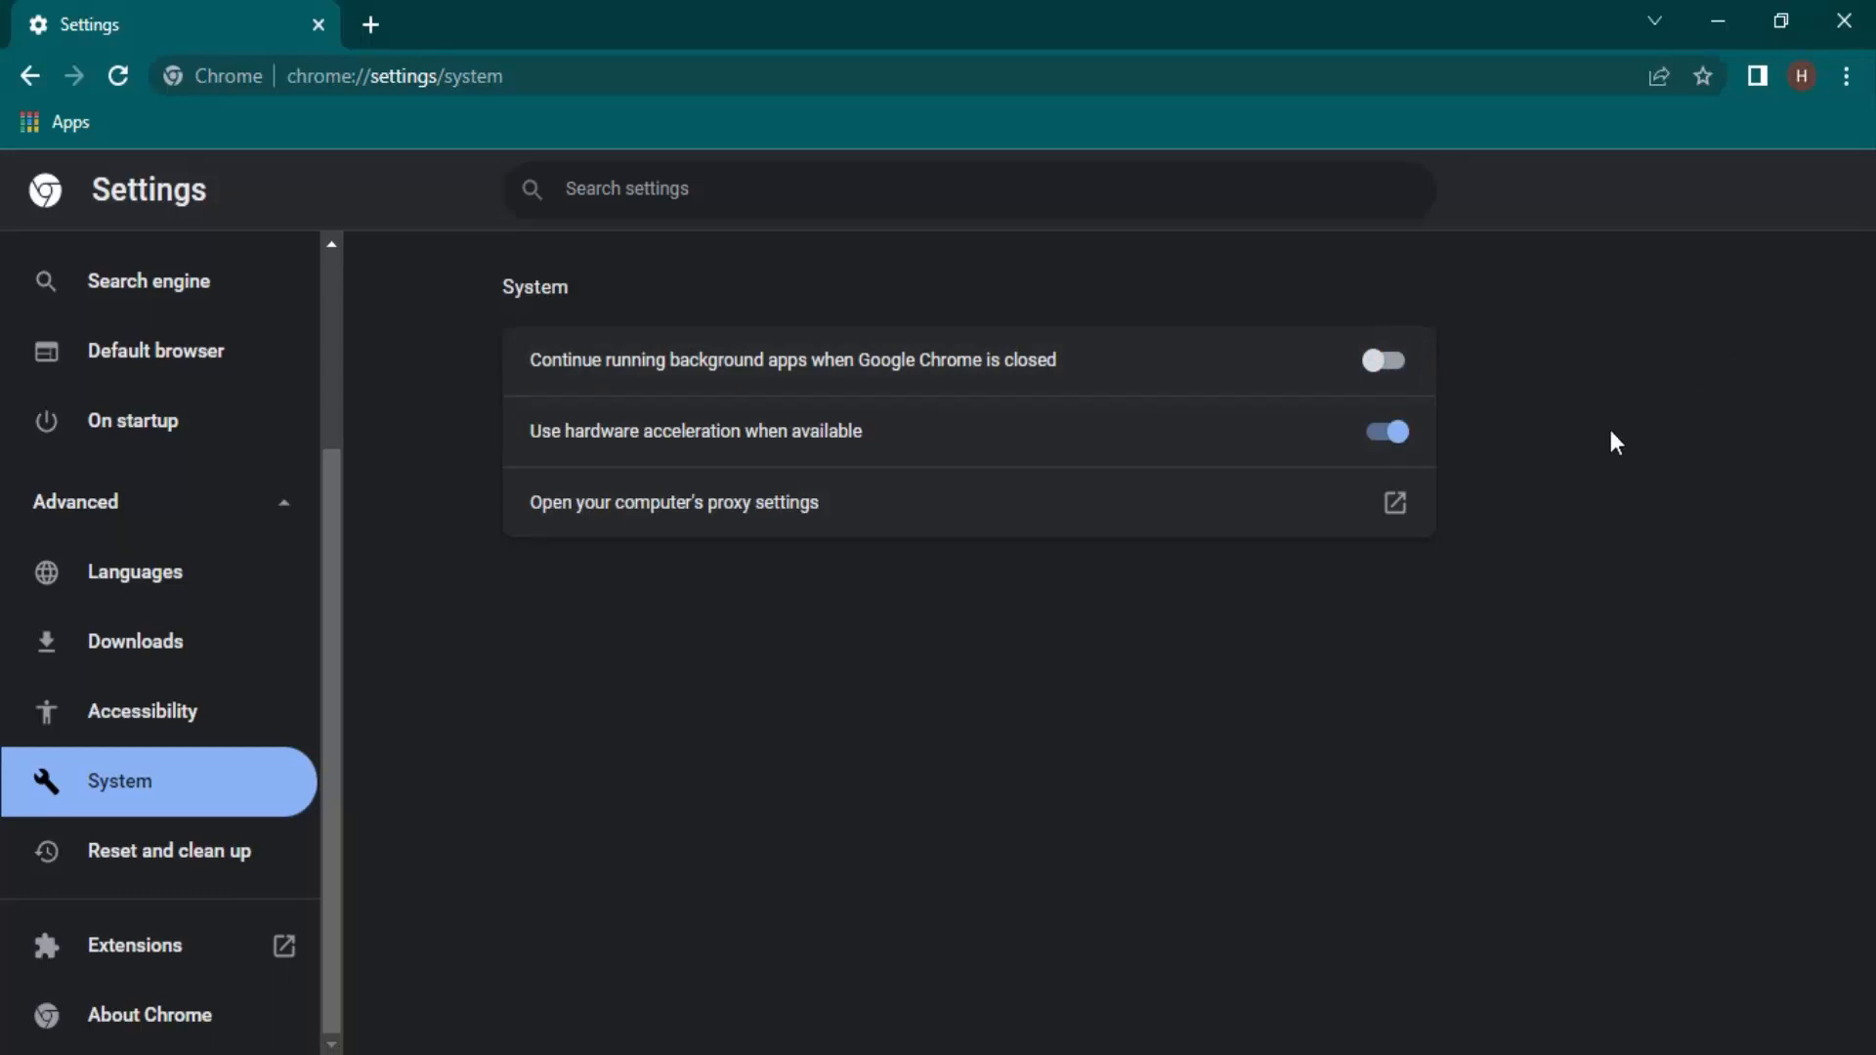
pyautogui.moveTo(1450, 358)
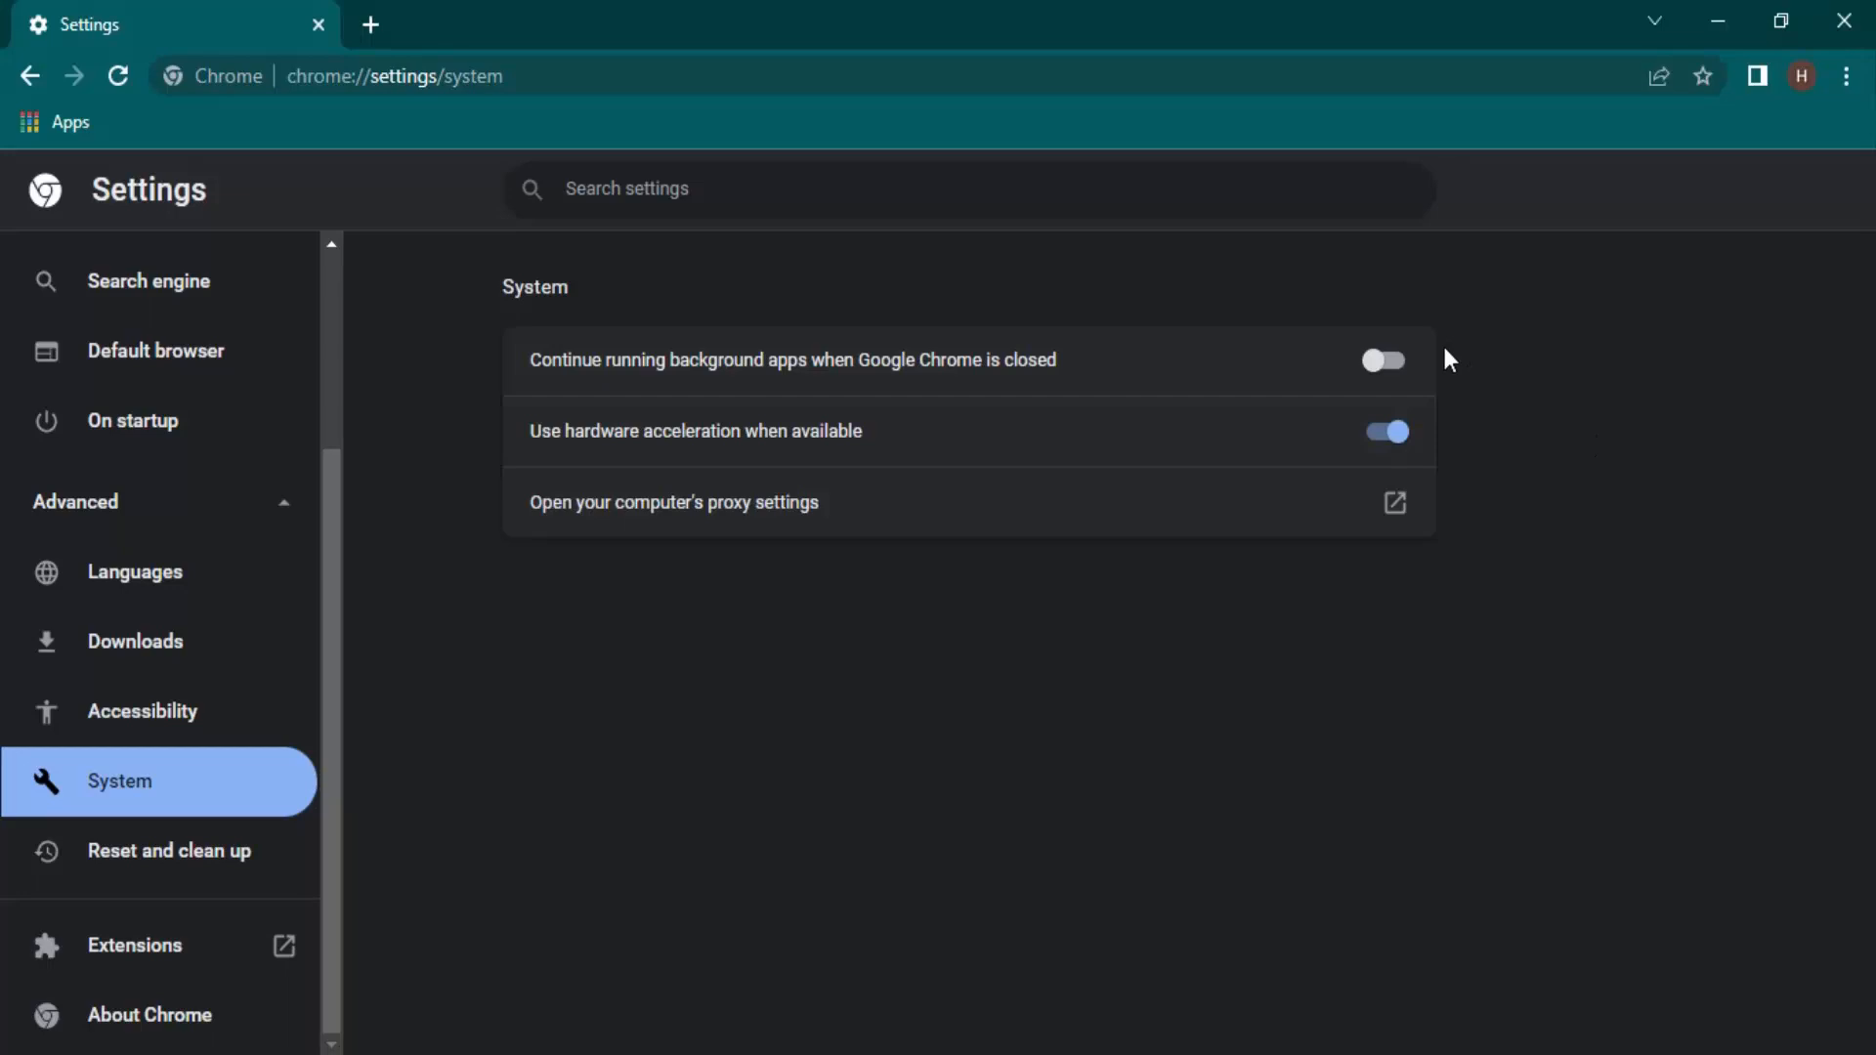
pyautogui.moveTo(1426, 352)
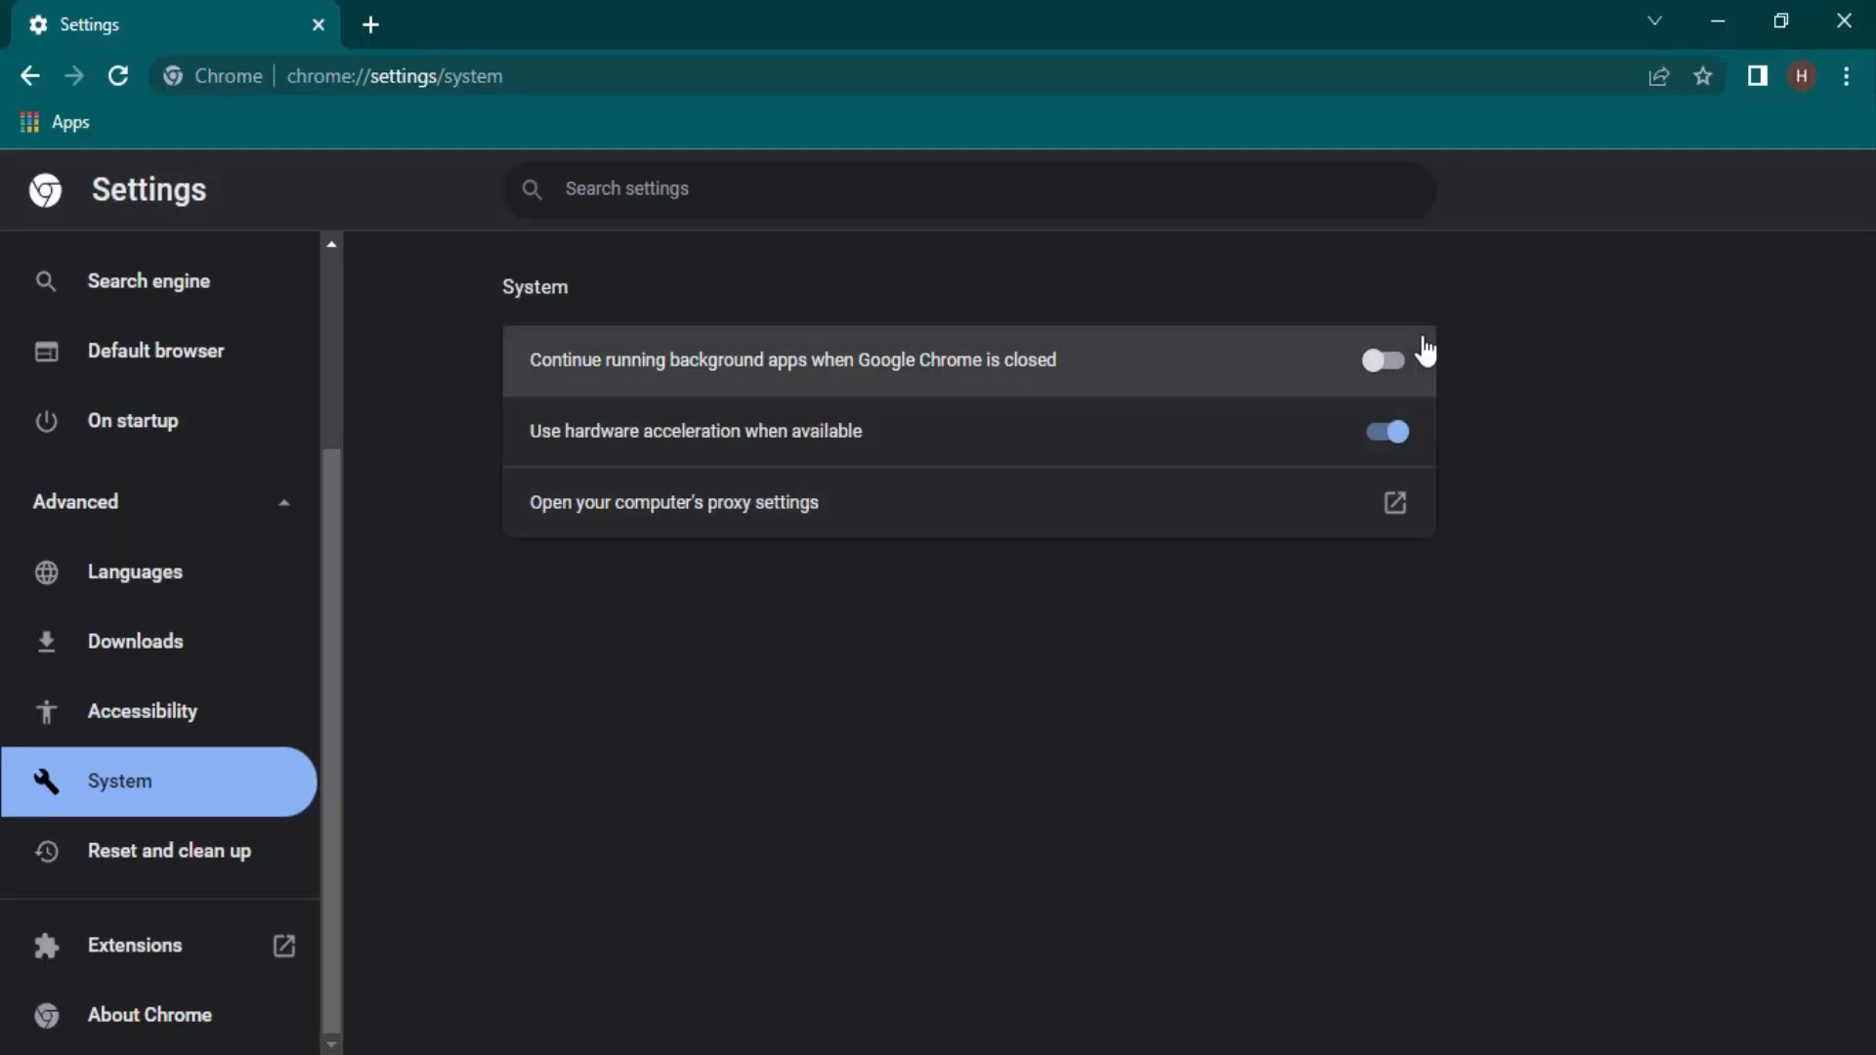
pyautogui.moveTo(776, 895)
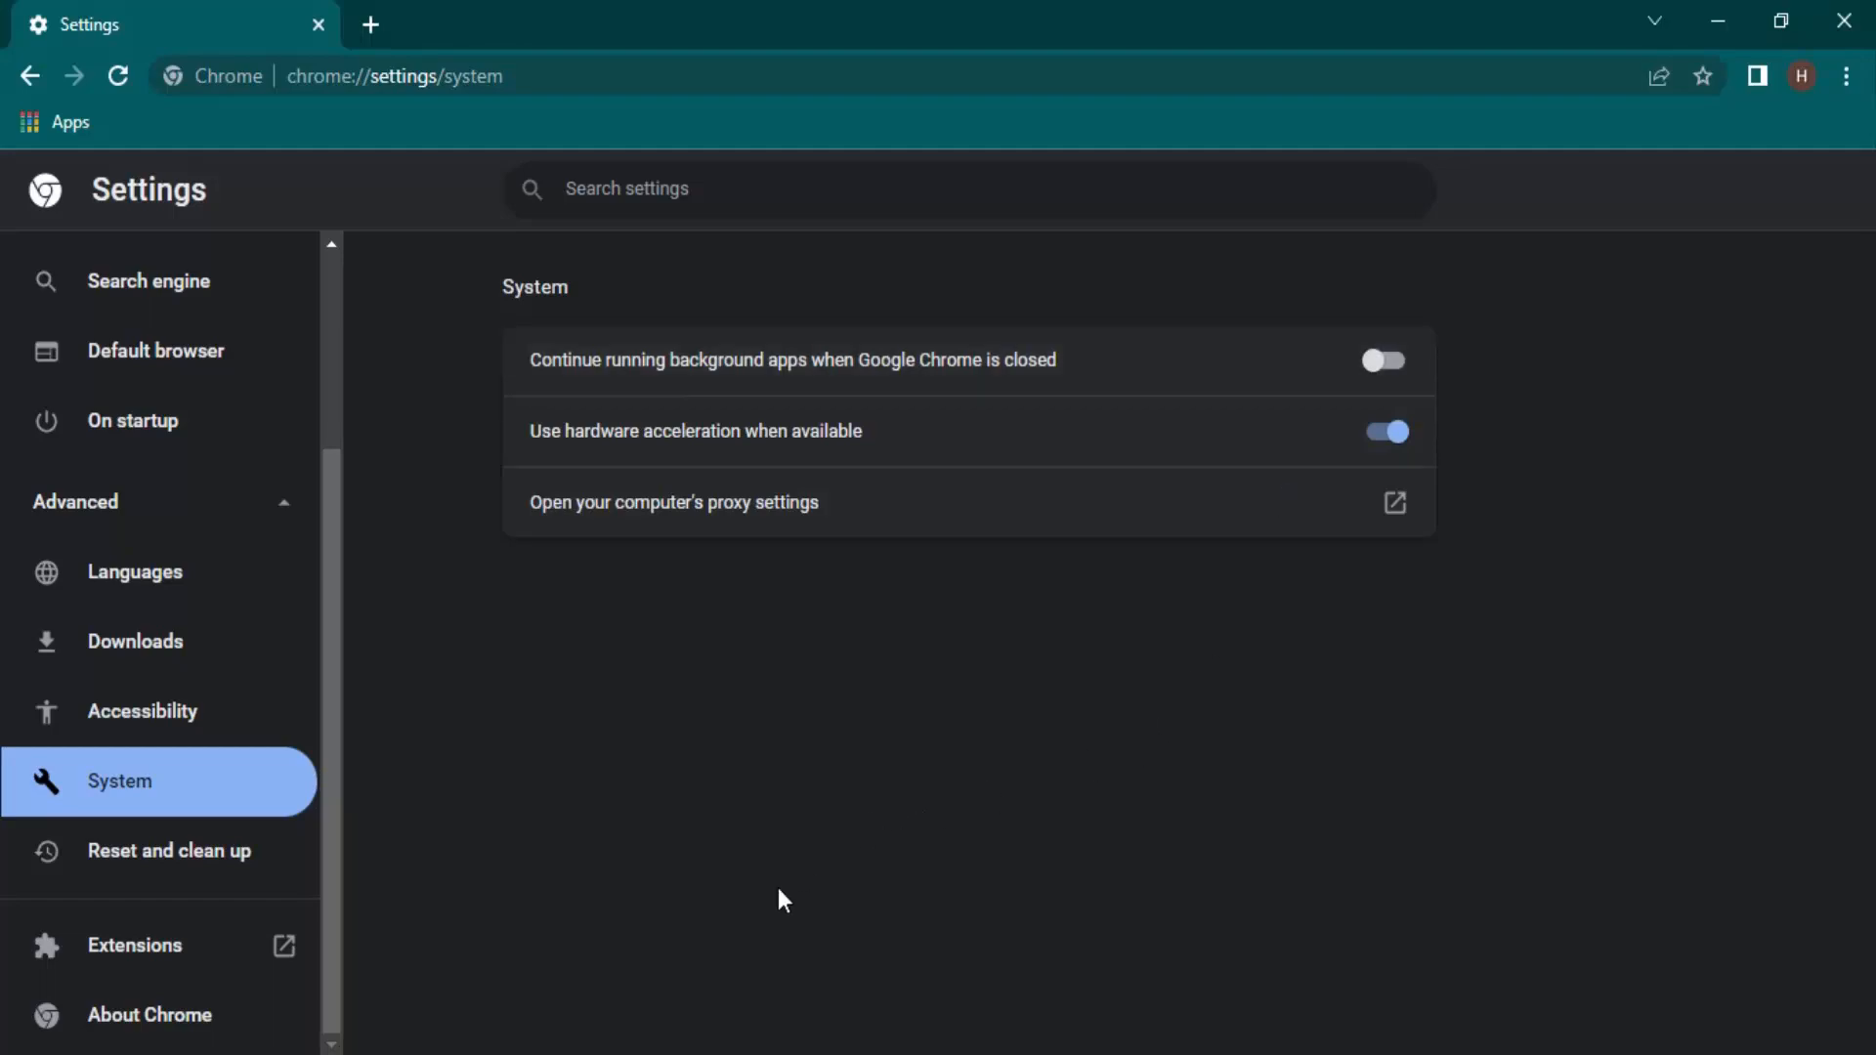